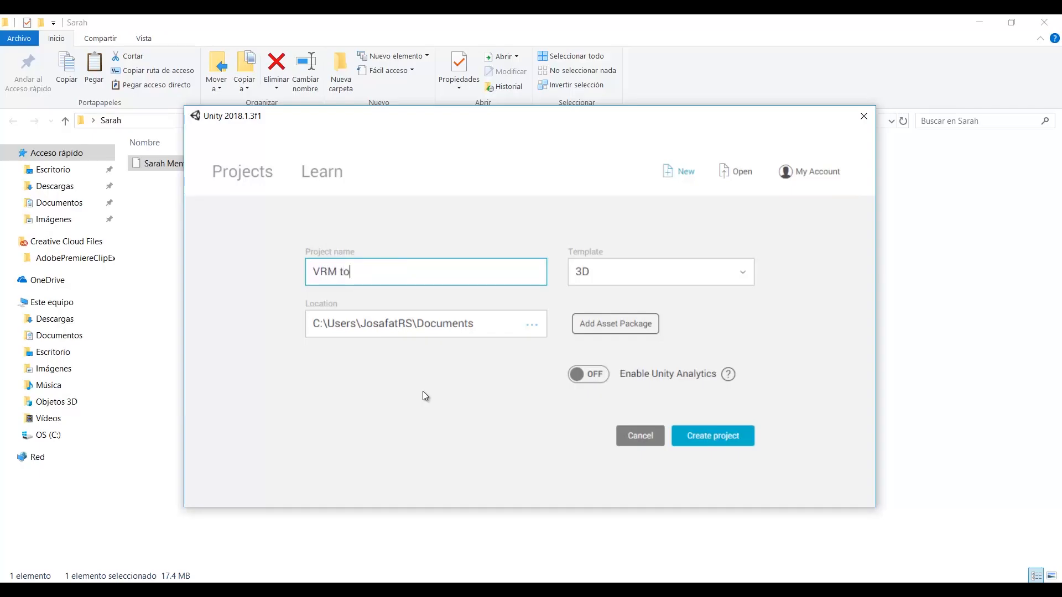
Step: Name the new 3D project 'VRM to PMX tutorial' and create it
{"action": "type", "text": "PMX tutor"}
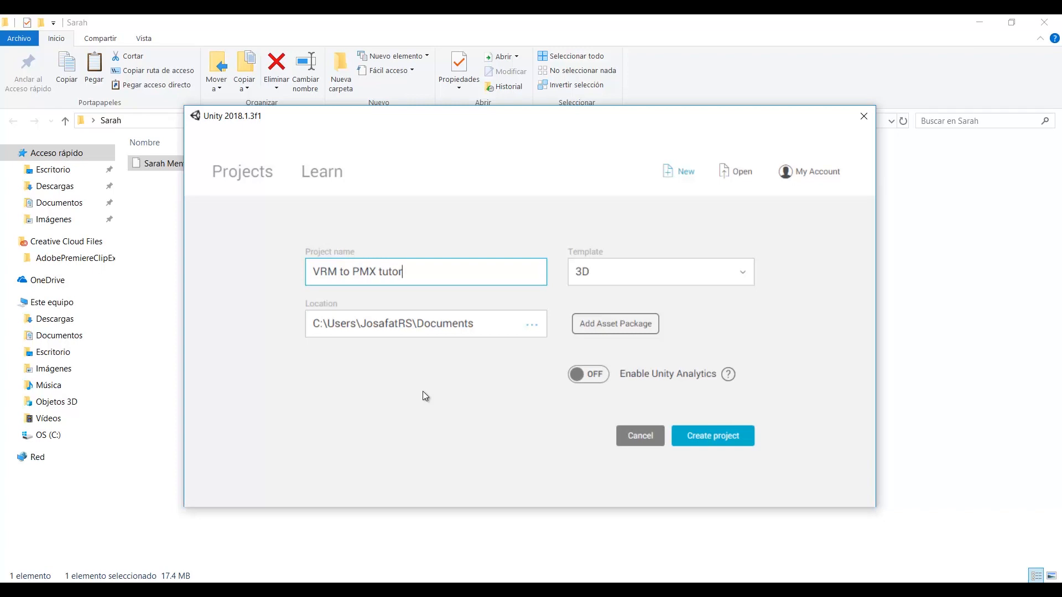
{"action": "type", "text": "ial"}
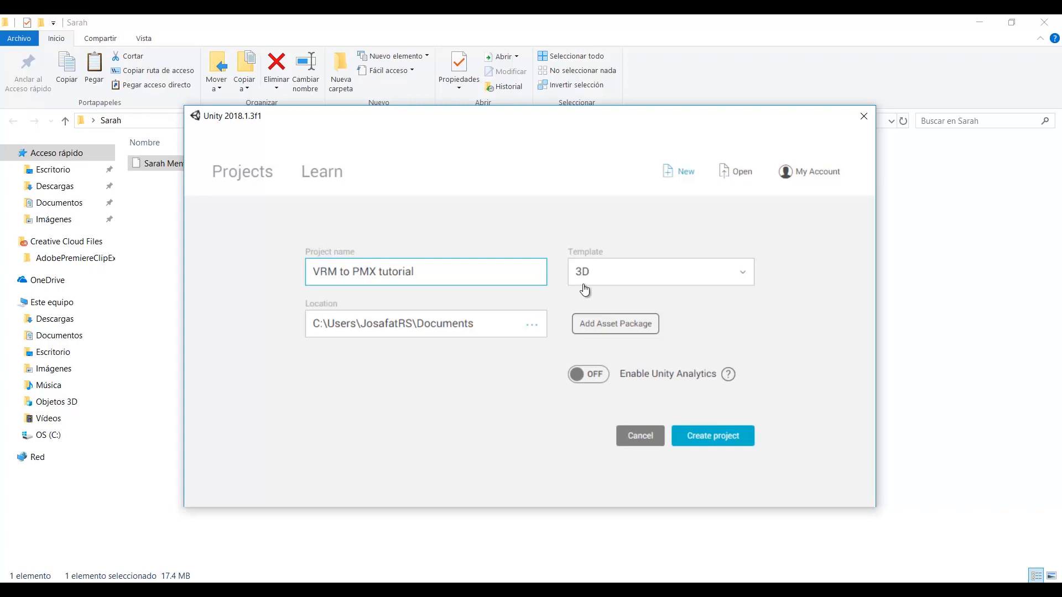
{"action": "left_click", "coordinate": [712, 436]}
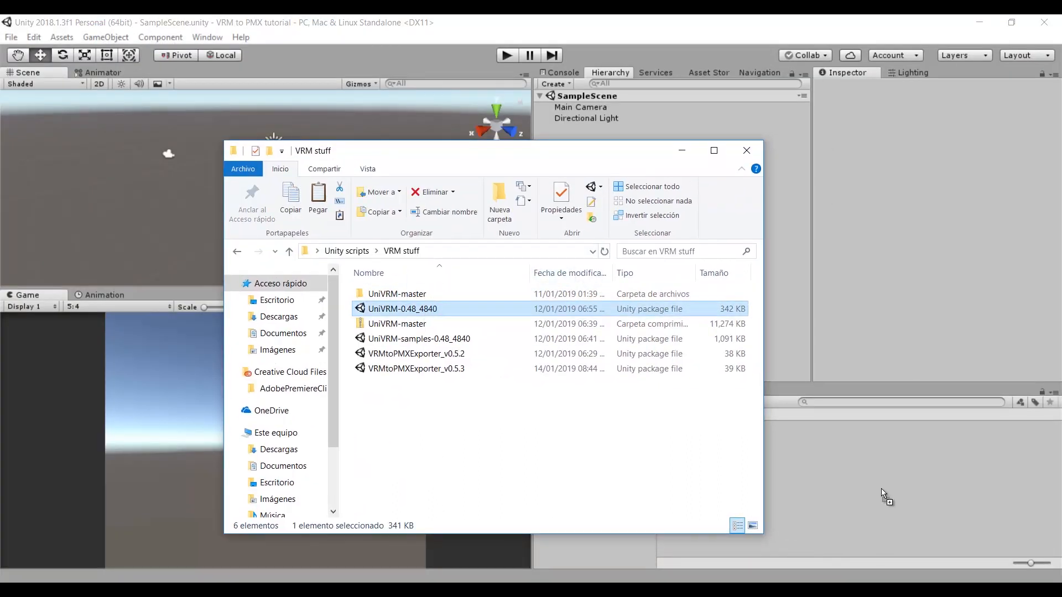
Step: Import the UniVRM-0.48_4840 and VRMtoPMXExporter_v0.5.3 unity packages into the project
{"action": "double_click", "coordinate": [403, 308]}
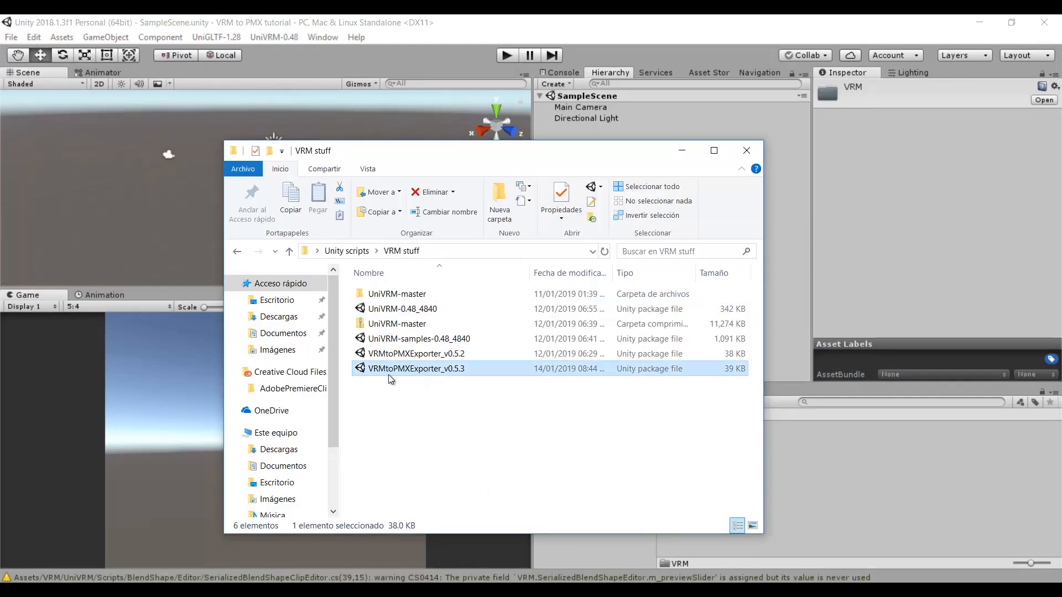
{"action": "mouse_move", "coordinate": [855, 472]}
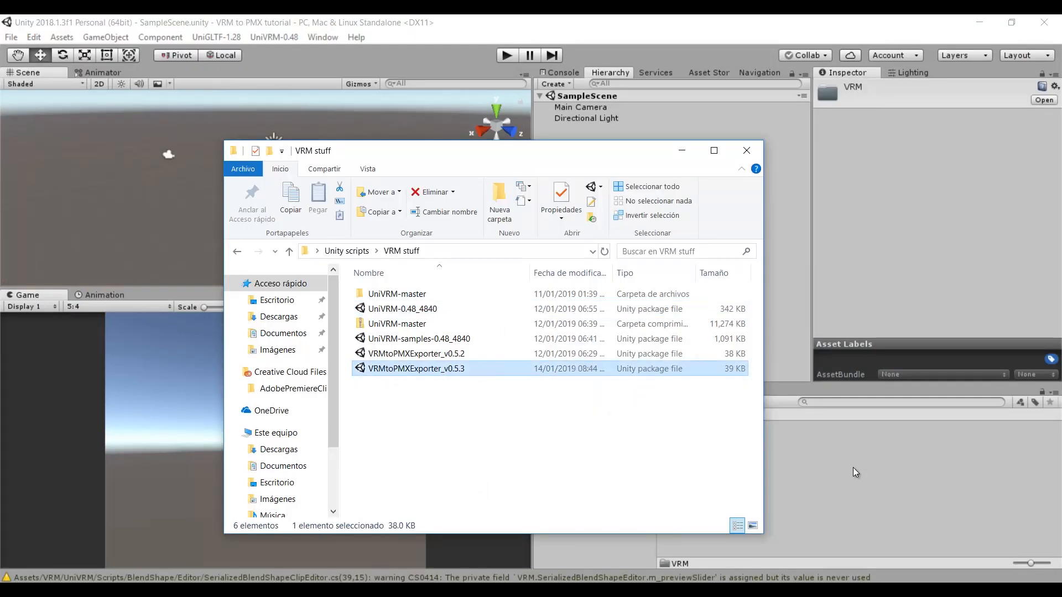
{"action": "double_click", "coordinate": [416, 369]}
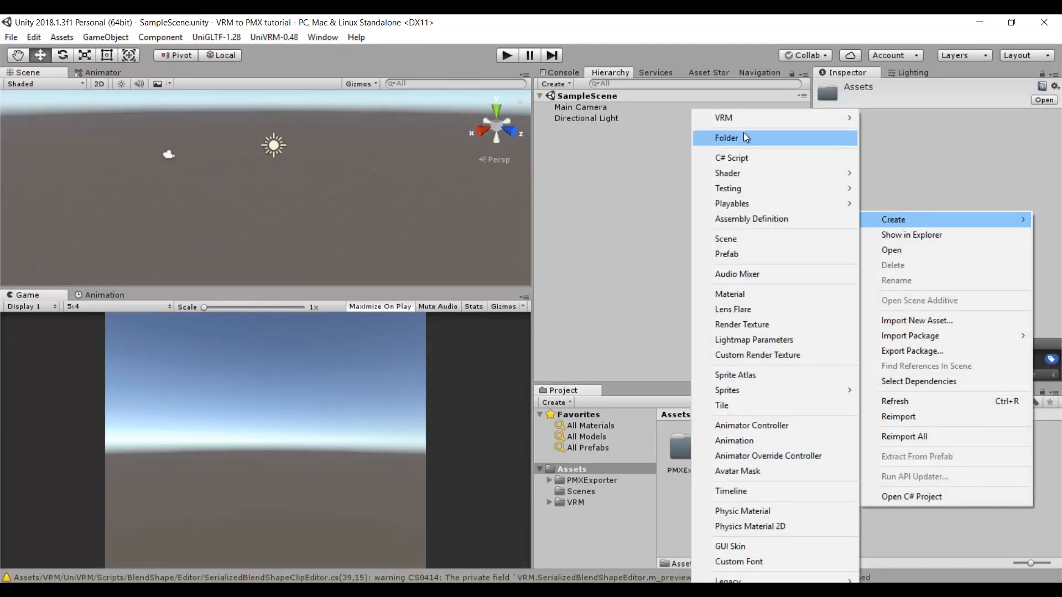
Step: Create a Model folder under Assets and import Sarah Mentor.vrm into it
{"action": "left_click", "coordinate": [726, 137]}
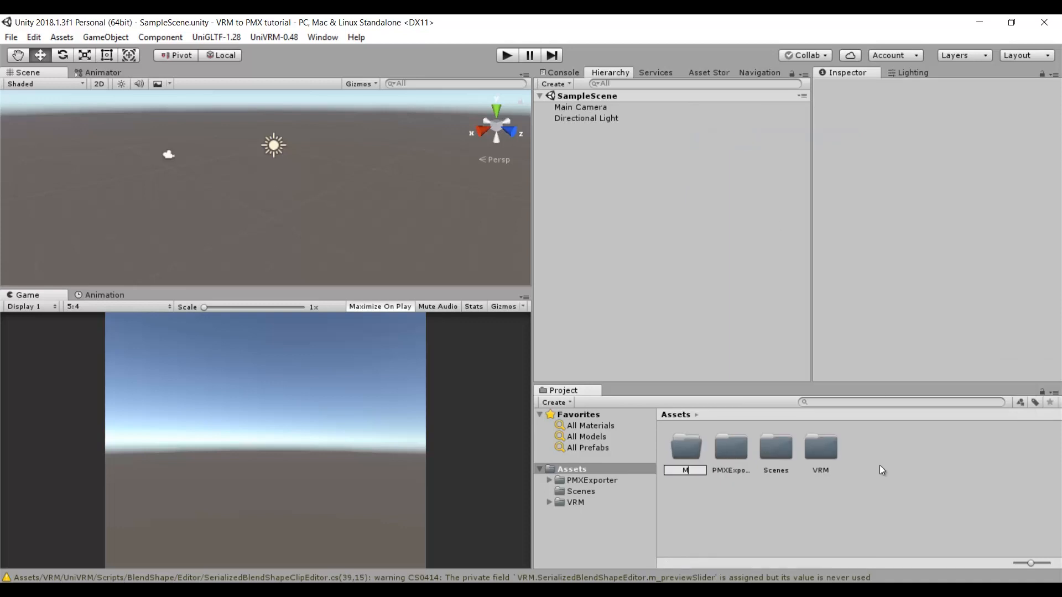
{"action": "type", "text": "odel"}
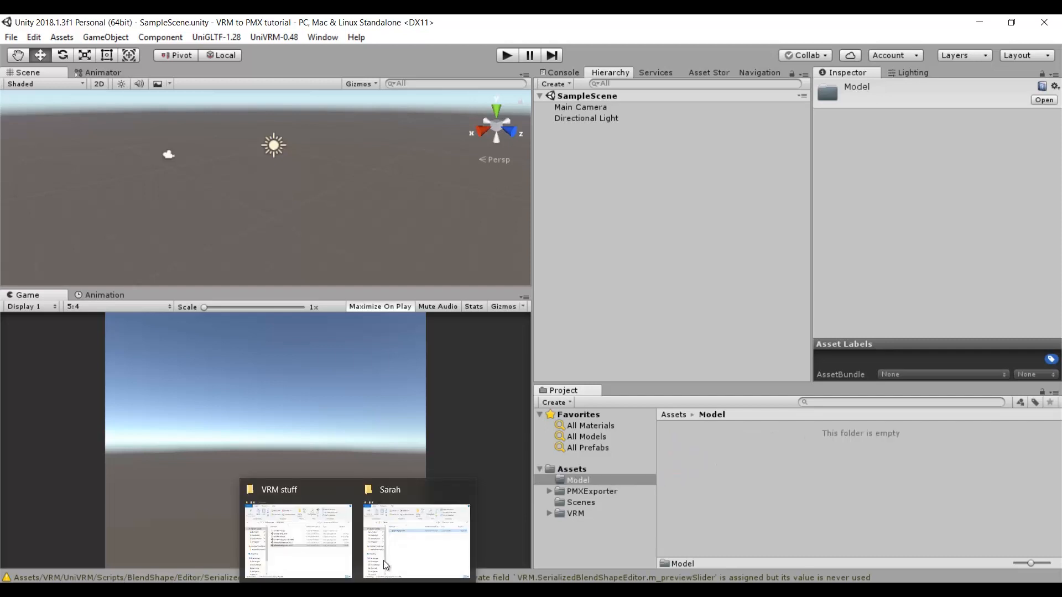
{"action": "left_click", "coordinate": [415, 539]}
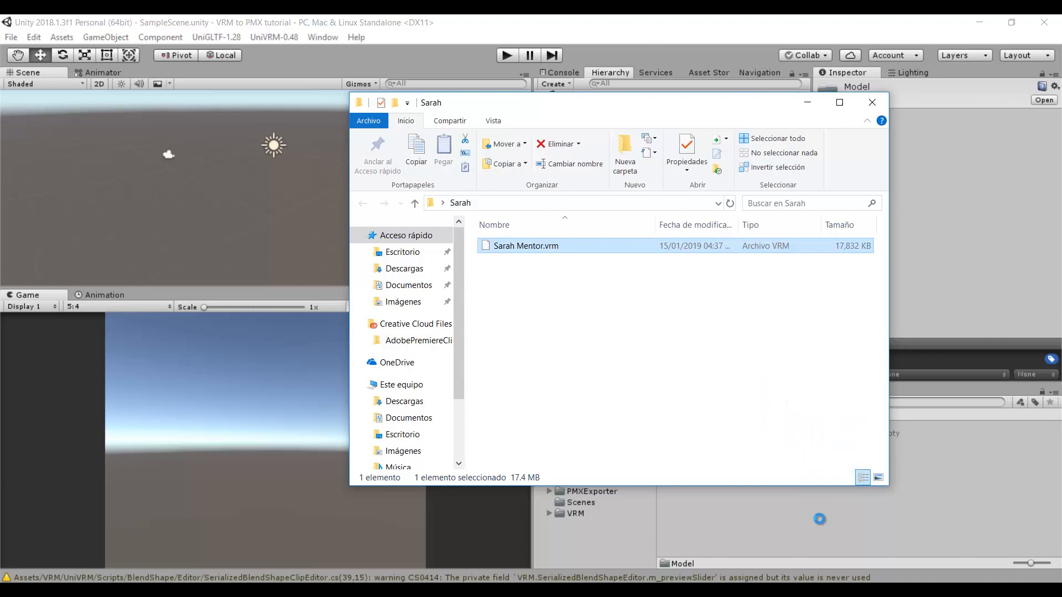
{"action": "left_click", "coordinate": [871, 101]}
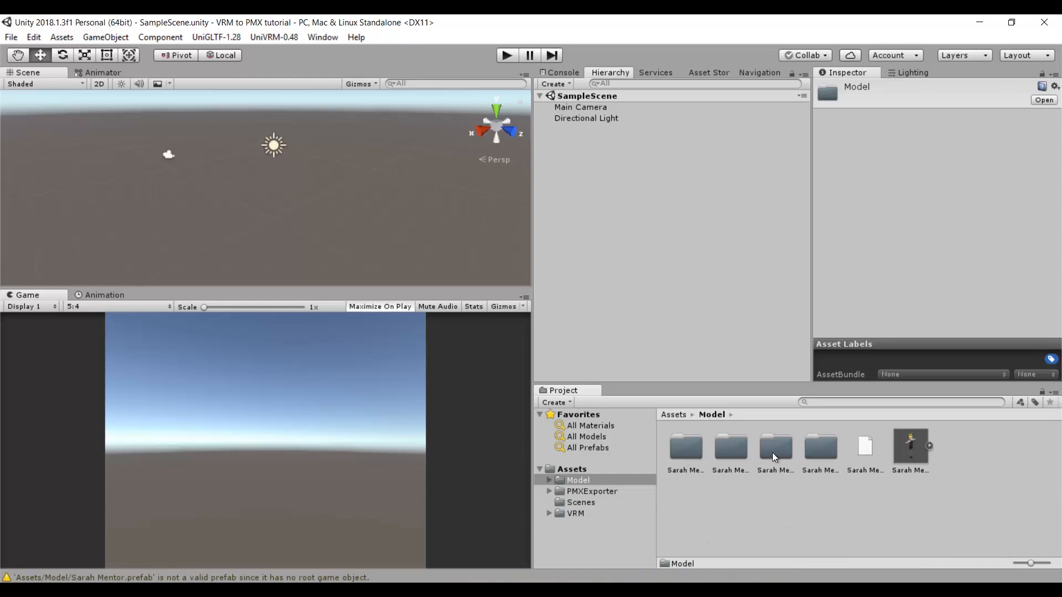
Step: Drag the Sarah Mentor prefab from the Model folder into the Hierarchy
{"action": "left_click", "coordinate": [909, 450]}
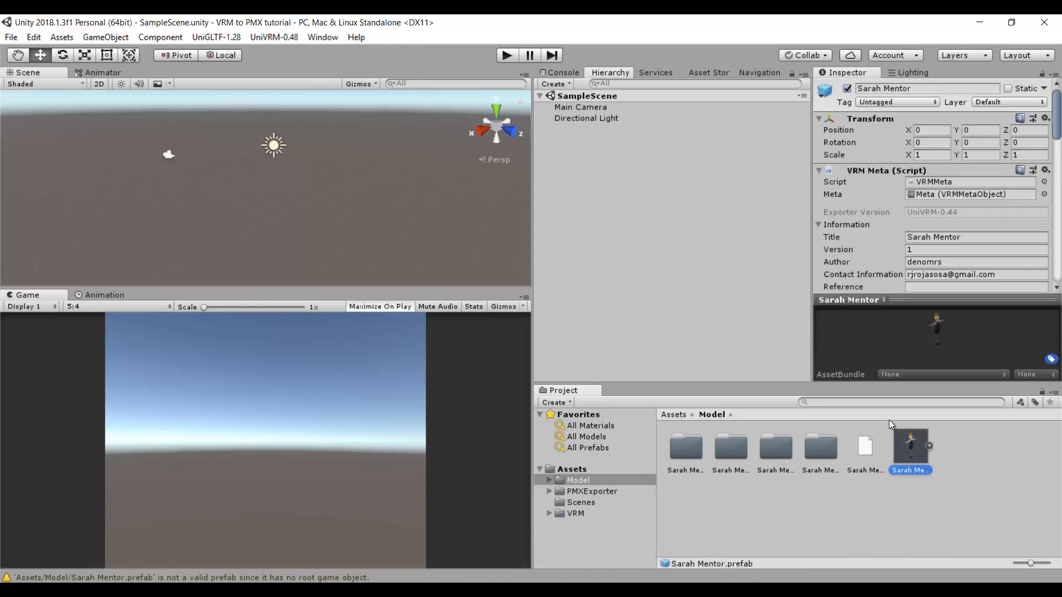
{"action": "mouse_move", "coordinate": [916, 460]}
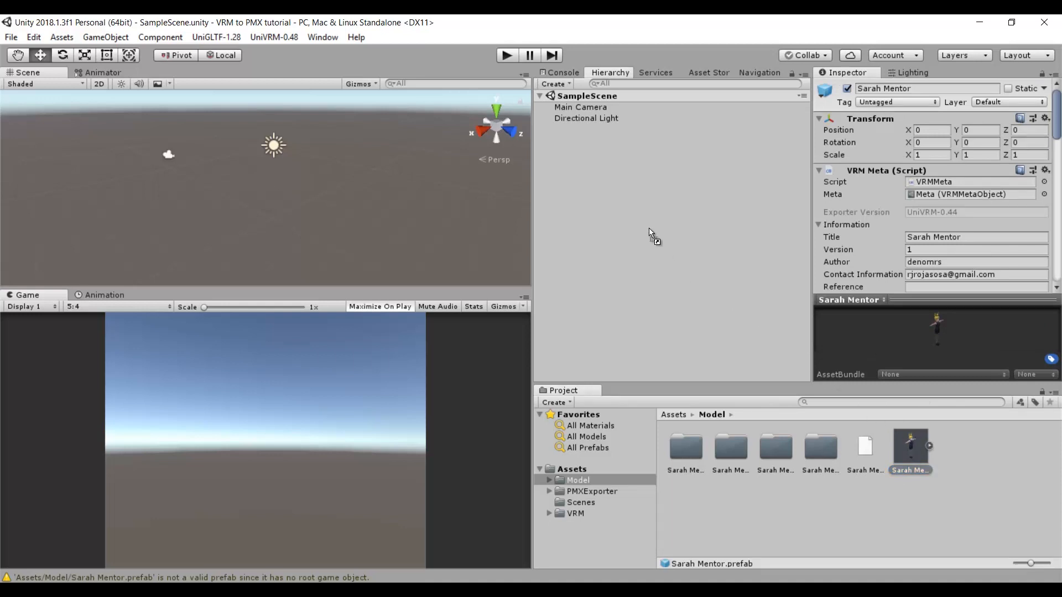
{"action": "left_click_drag", "start_coordinate": [910, 447], "coordinate": [271, 189]}
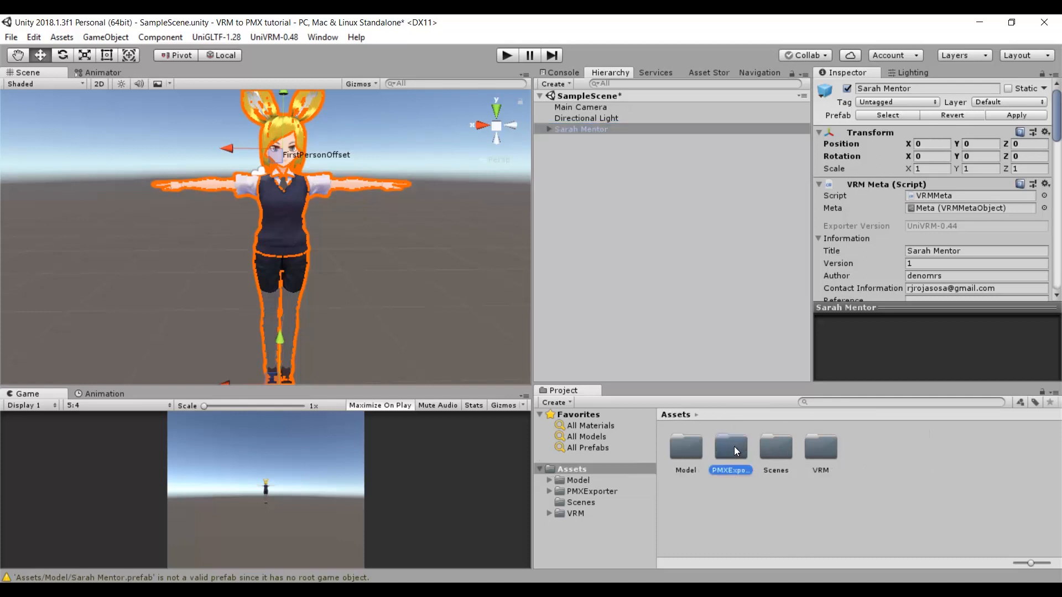
Step: Attach the PMX Exporter script to the Sarah Mentor object in the scene
{"action": "double_click", "coordinate": [729, 449]}
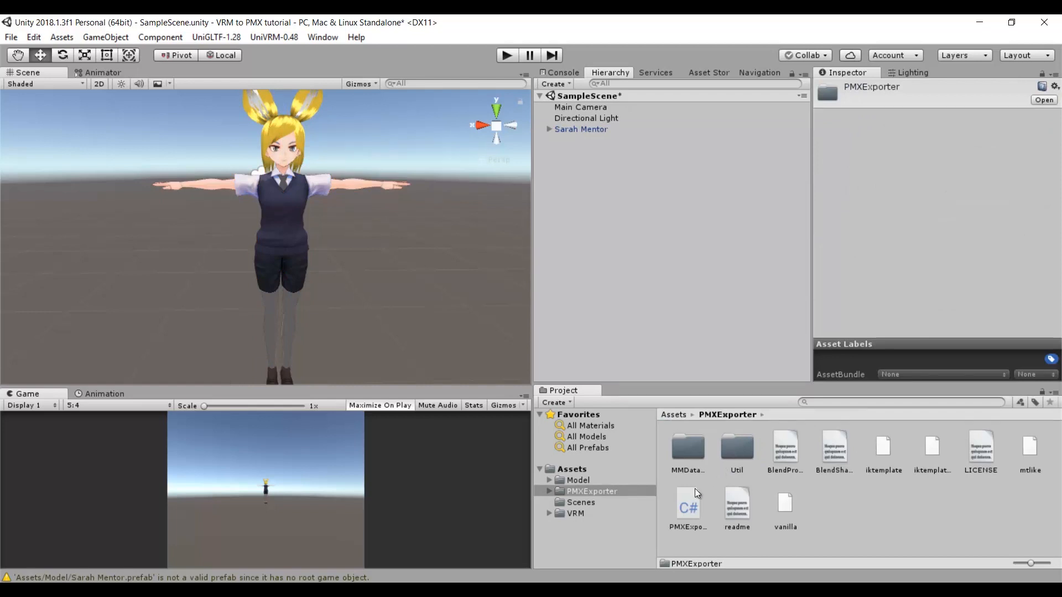
{"action": "left_click", "coordinate": [581, 129]}
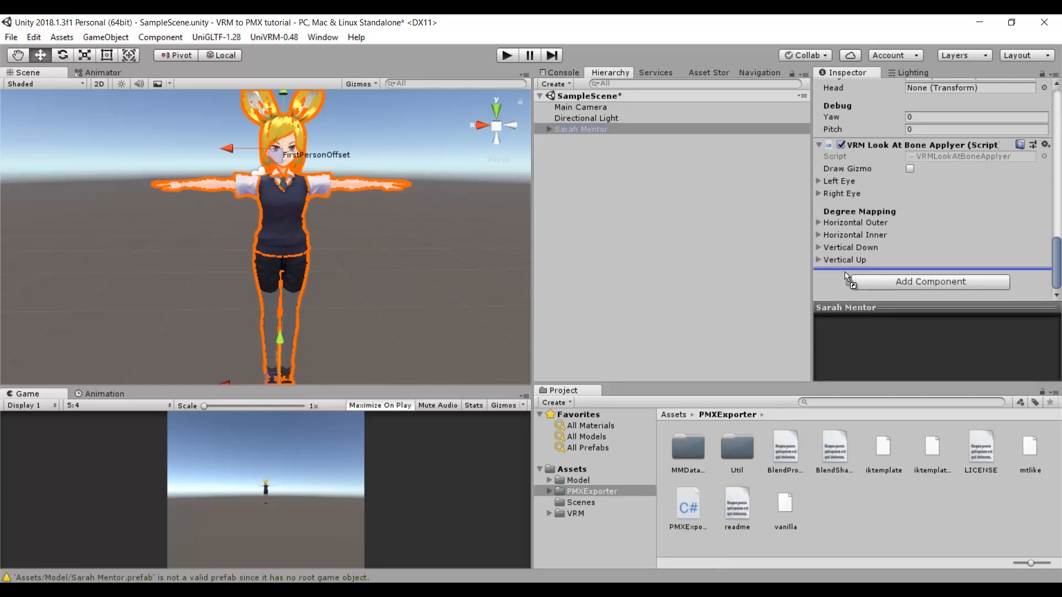
{"action": "left_click", "coordinate": [930, 280]}
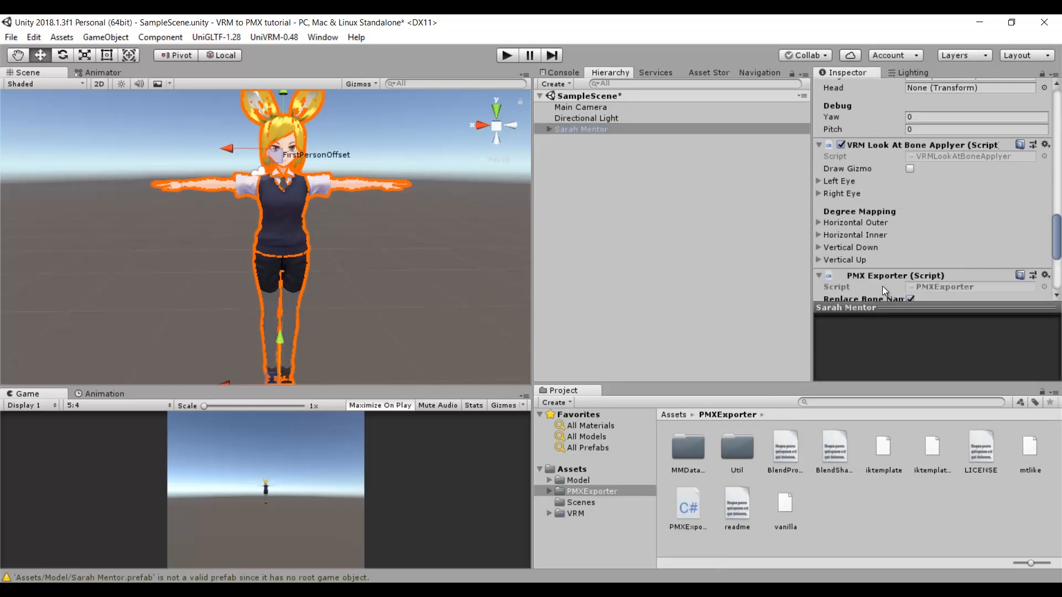
{"action": "scroll", "scroll_direction": "down", "scroll_amount": 3}
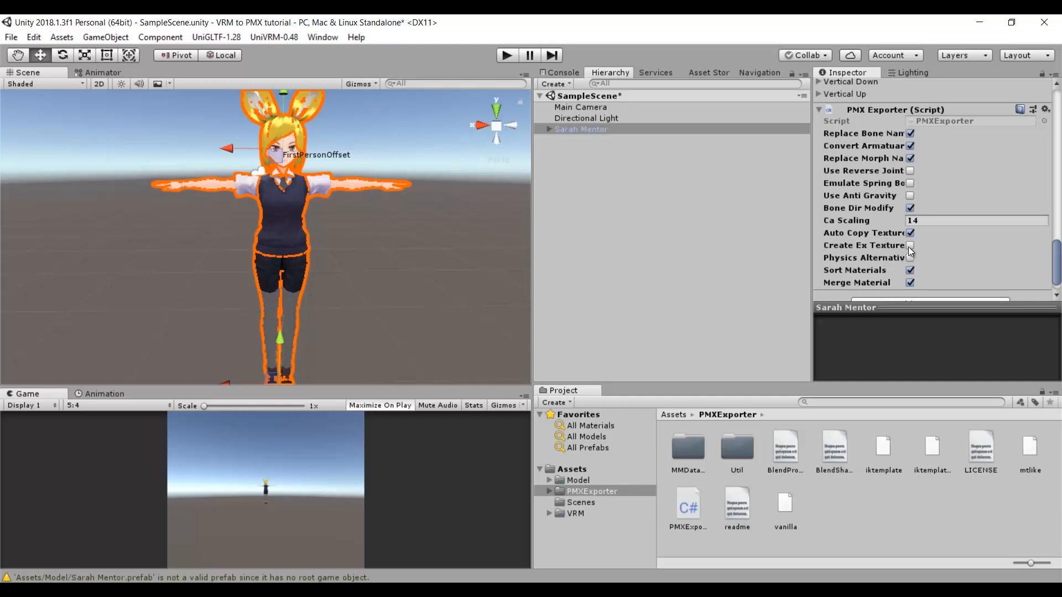
Step: Switch off Create Ex Texture in the PMX Exporter component
{"action": "left_click", "coordinate": [910, 245]}
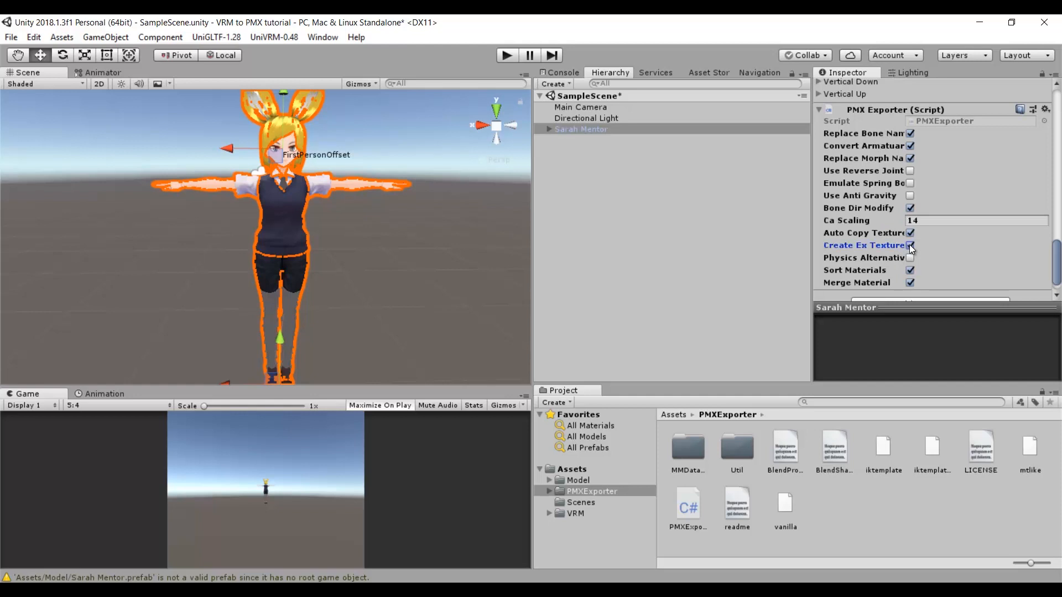
{"action": "left_click", "coordinate": [910, 245]}
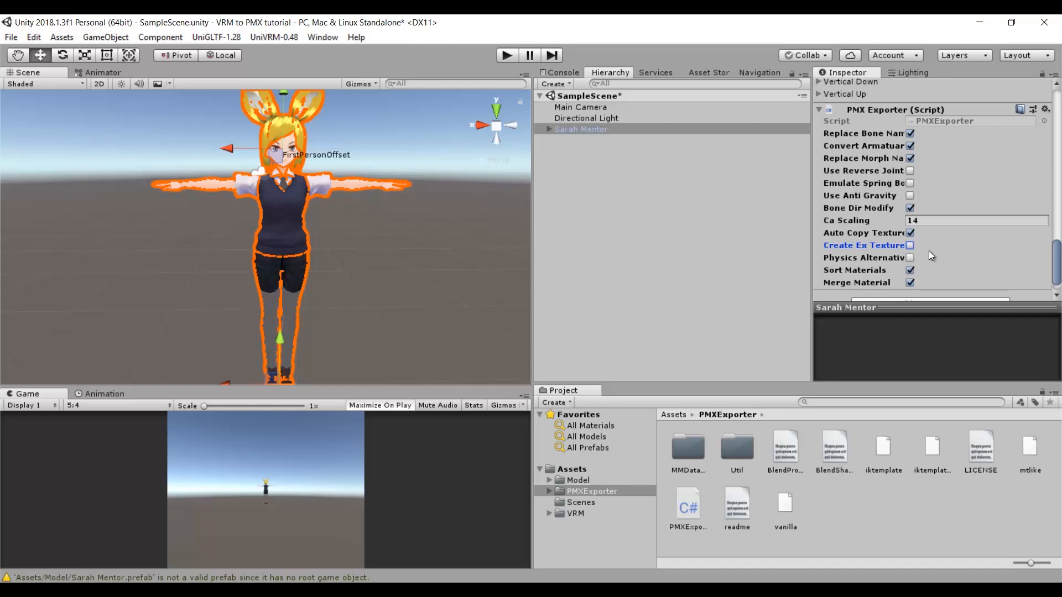
{"action": "left_click", "coordinate": [1045, 109]}
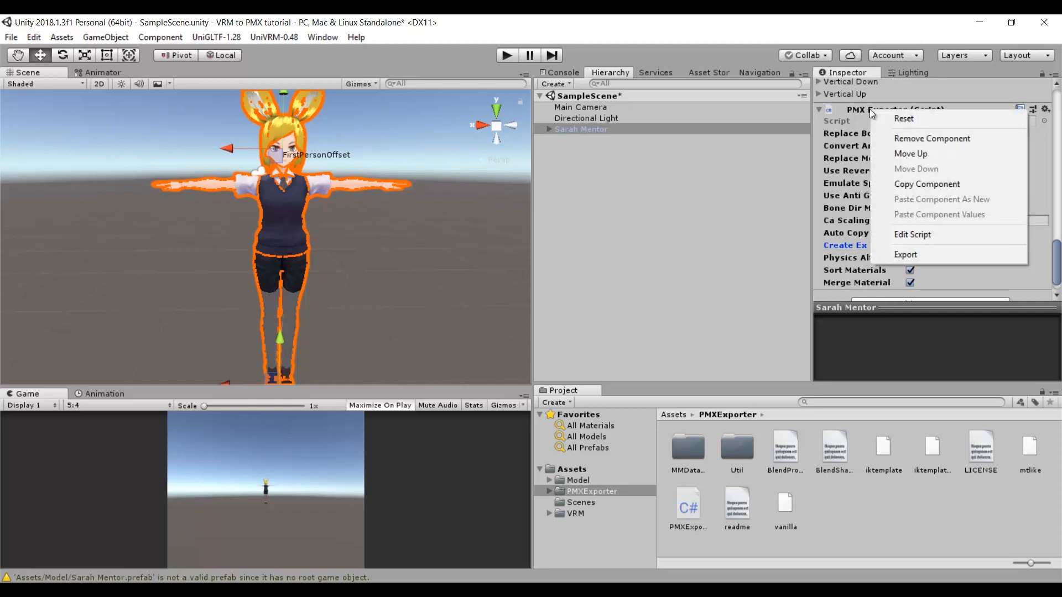
{"action": "mouse_move", "coordinate": [906, 254]}
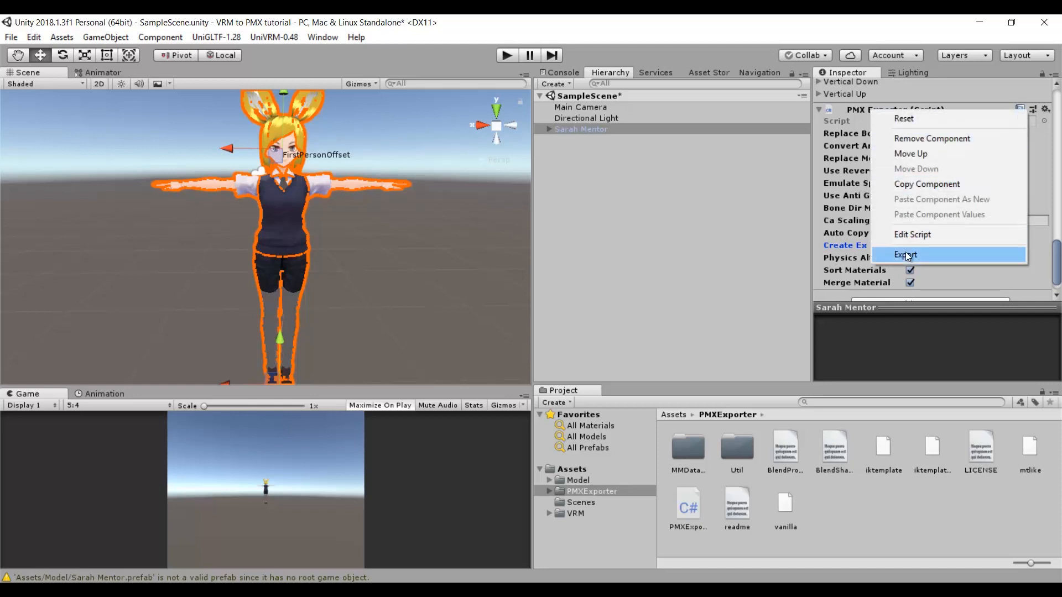
Step: Export the character as Sarah Mentor.pmx into the Sarah folder and open the file
{"action": "left_click", "coordinate": [906, 255]}
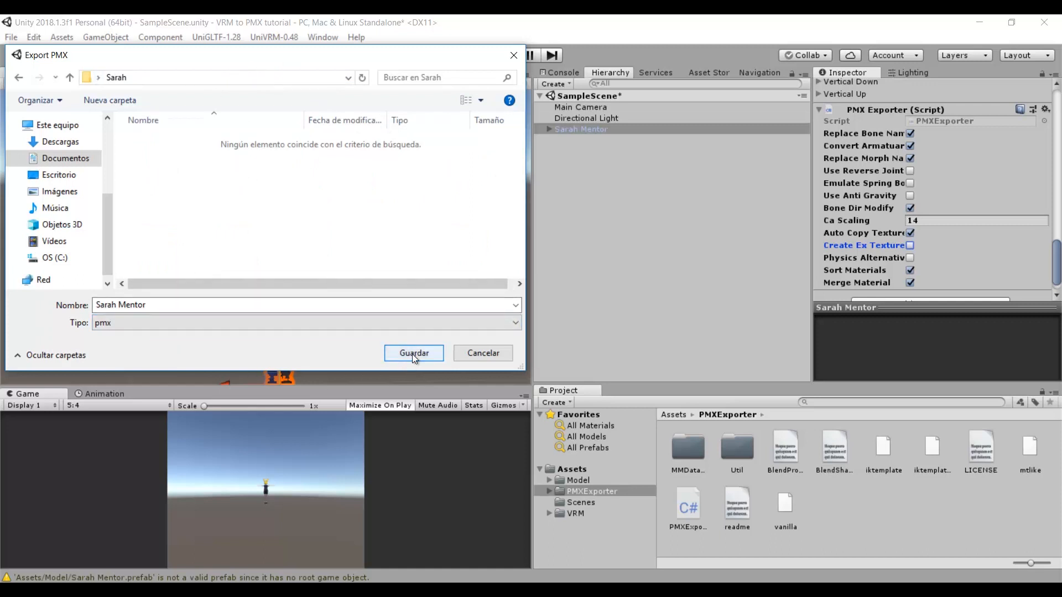
{"action": "left_click", "coordinate": [413, 352]}
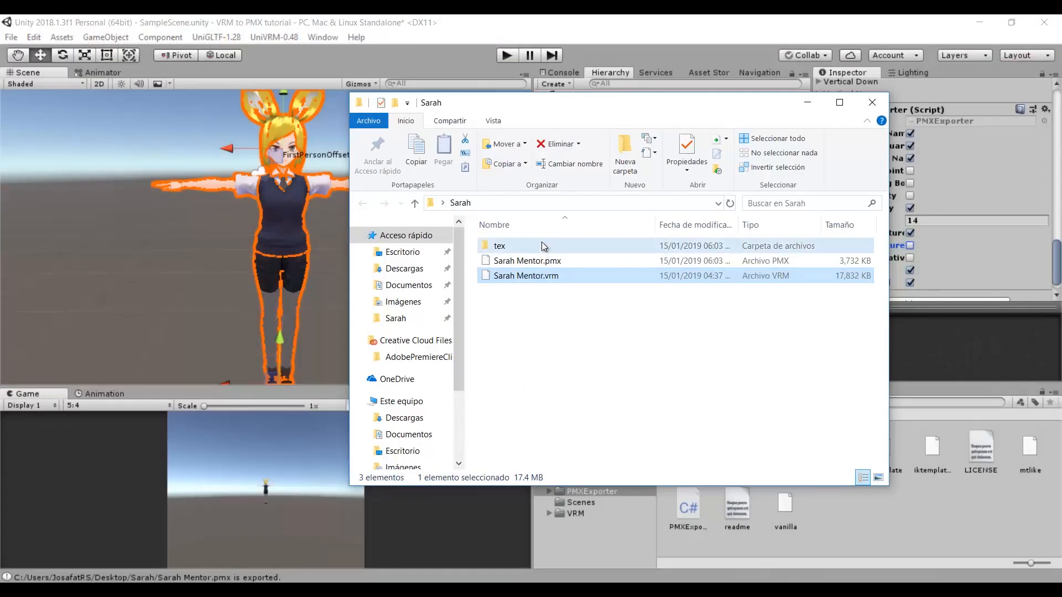
{"action": "left_click", "coordinate": [528, 261]}
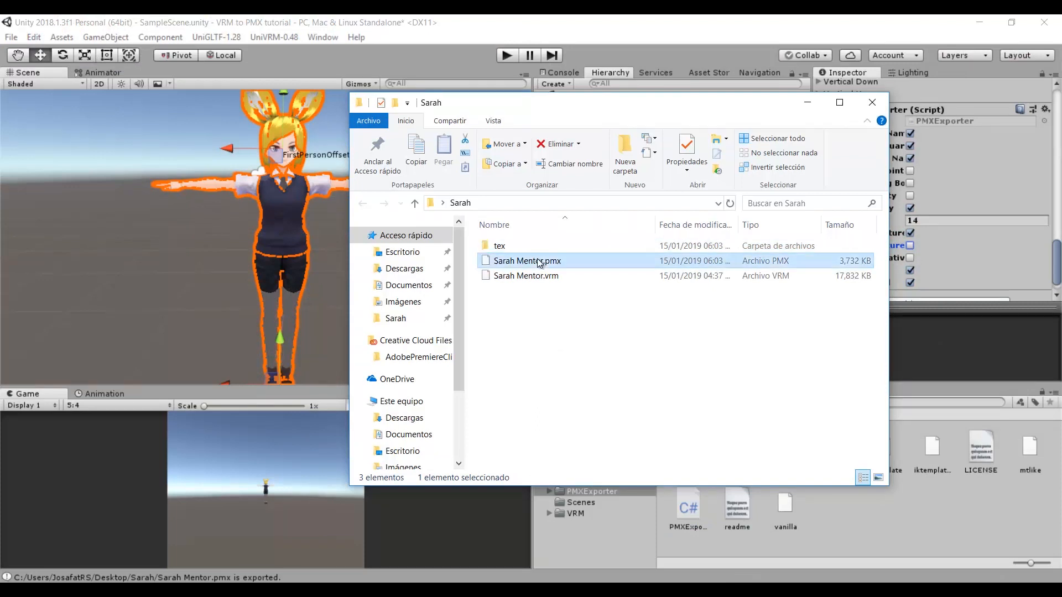
{"action": "double_click", "coordinate": [528, 261]}
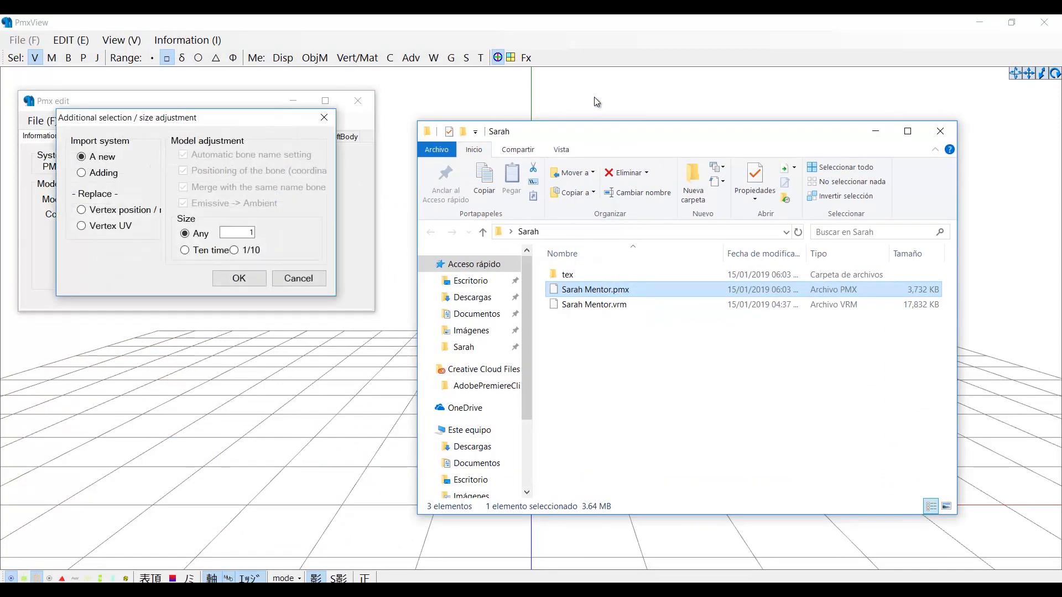
Step: Load the model into PMX Editor at 0.9 size
{"action": "type", "text": "0.9"}
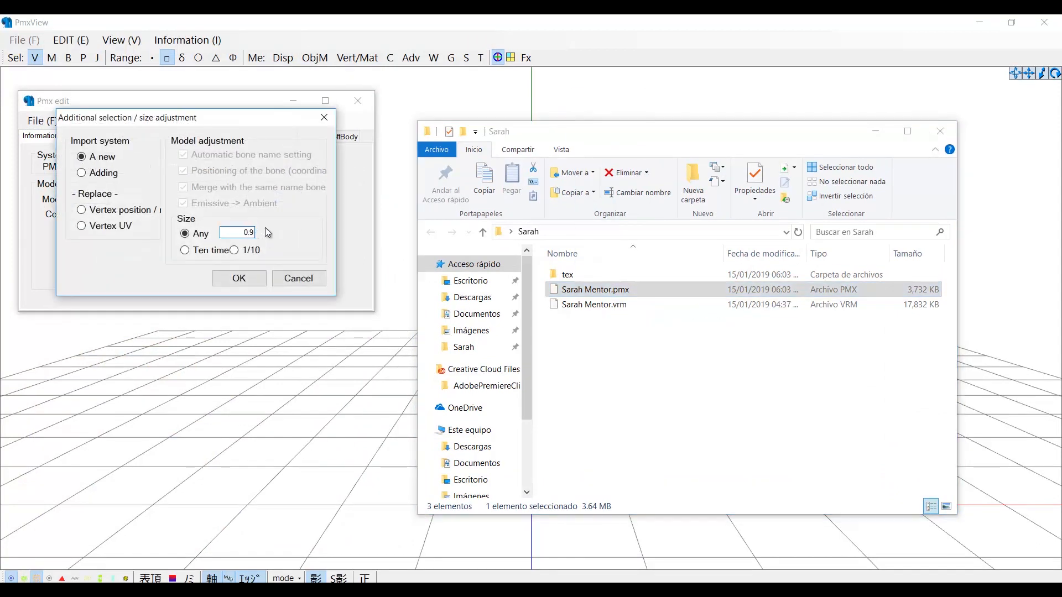
{"action": "left_click", "coordinate": [239, 279]}
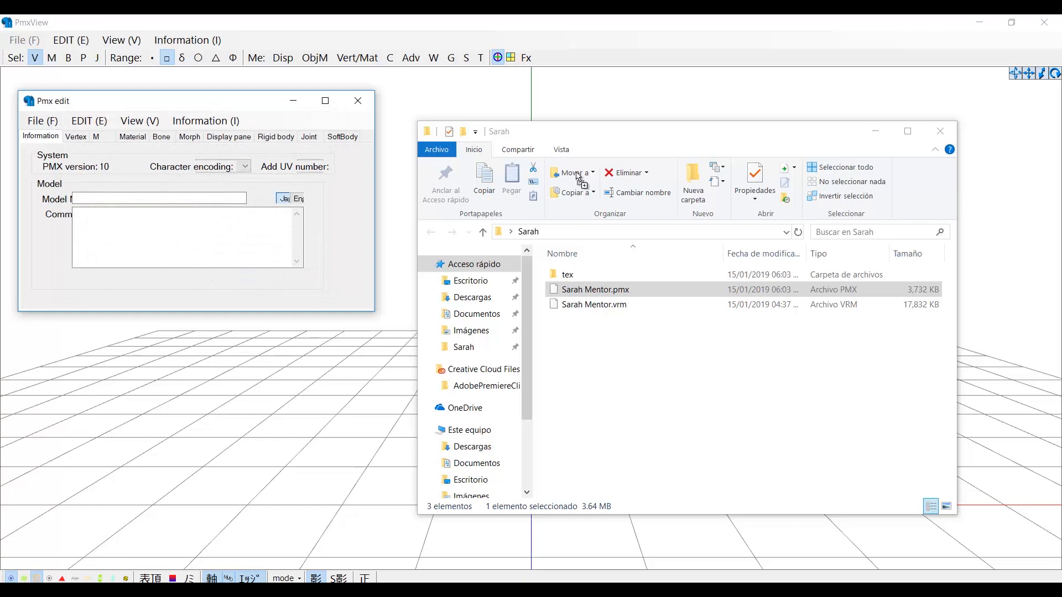
{"action": "double_click", "coordinate": [594, 289]}
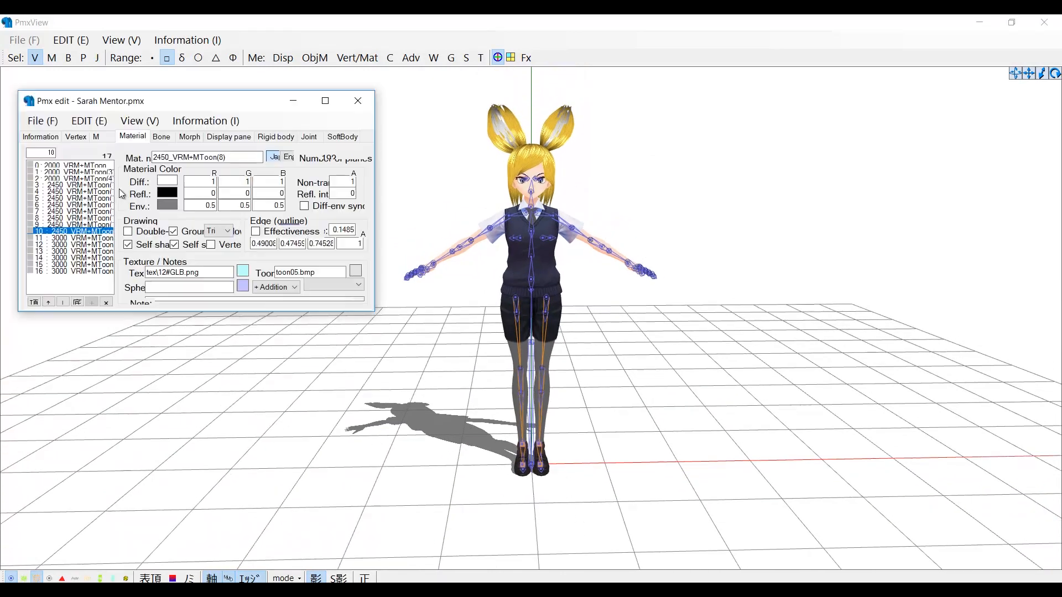
Step: Inspect the model's Bone and Morph lists, selecting the first morph entry
{"action": "left_click", "coordinate": [162, 136]}
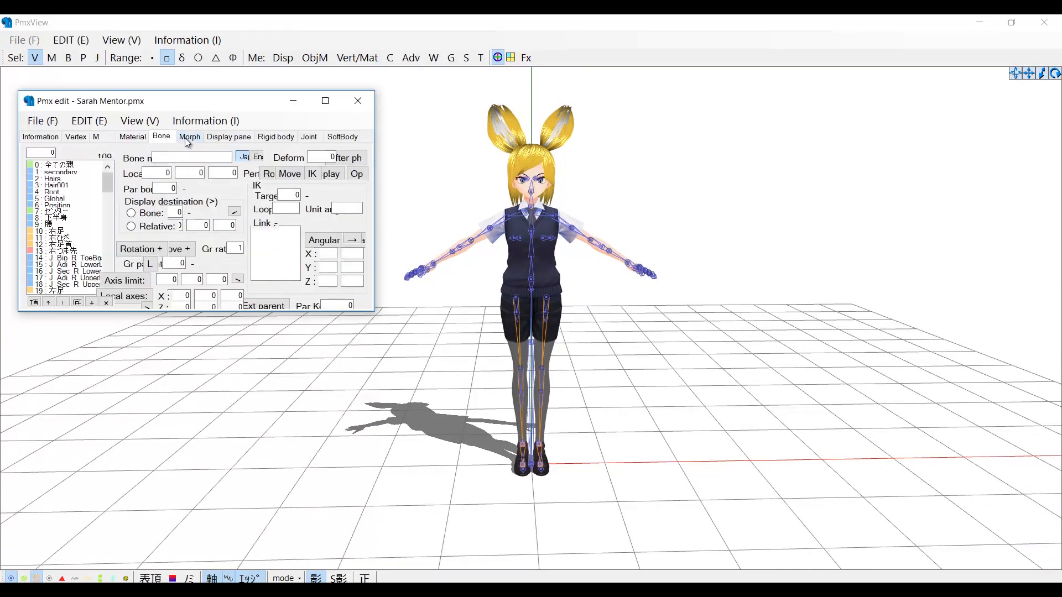
{"action": "left_click", "coordinate": [189, 136]}
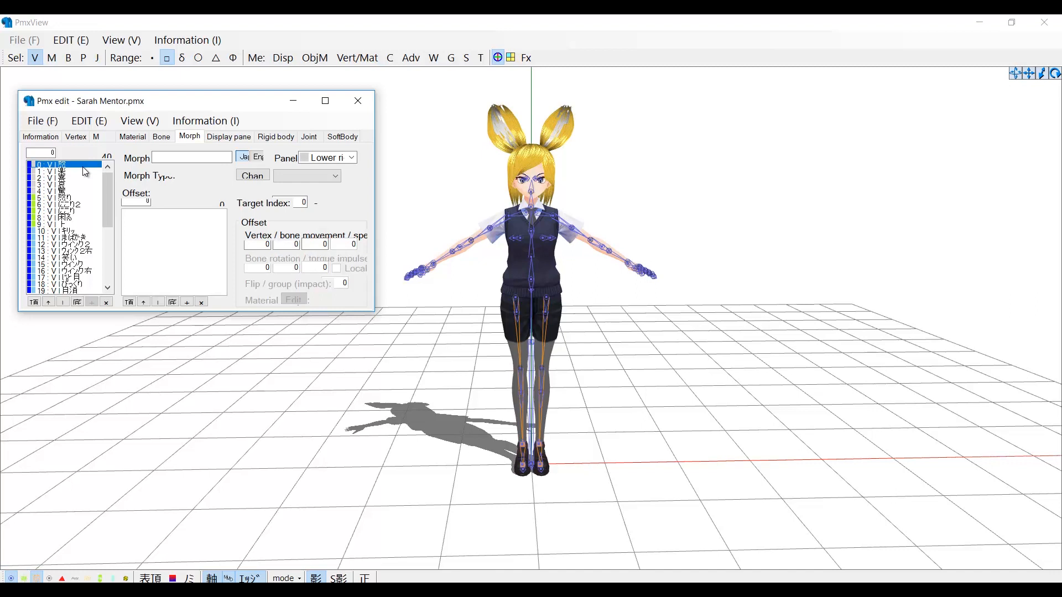
{"action": "left_click", "coordinate": [58, 163]}
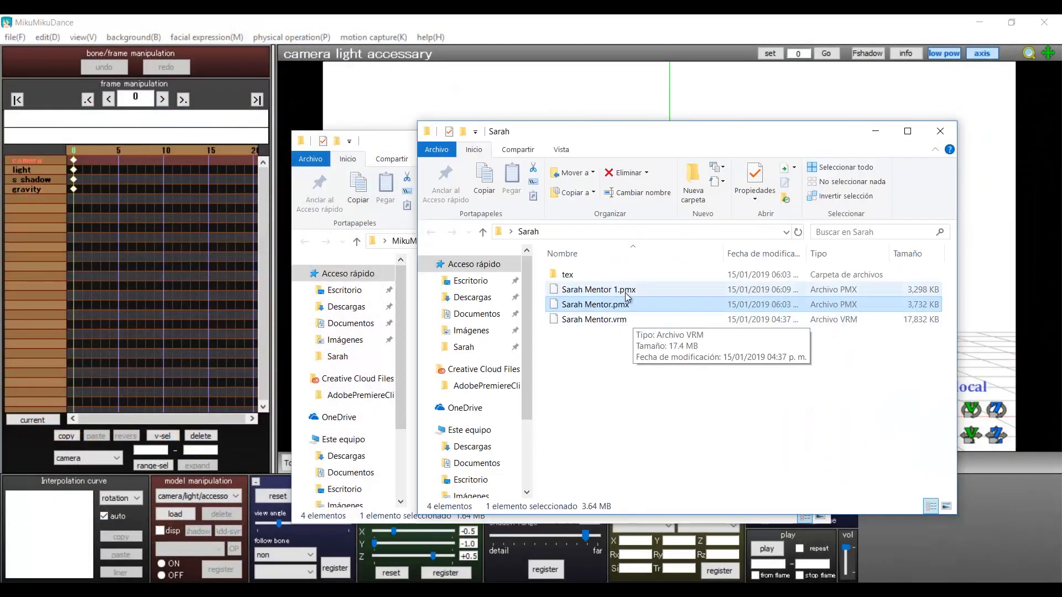
Step: Load Sarah Mentor 1.pmx into MikuMikuDance and shift the left leg IK bone sideways
{"action": "double_click", "coordinate": [593, 304]}
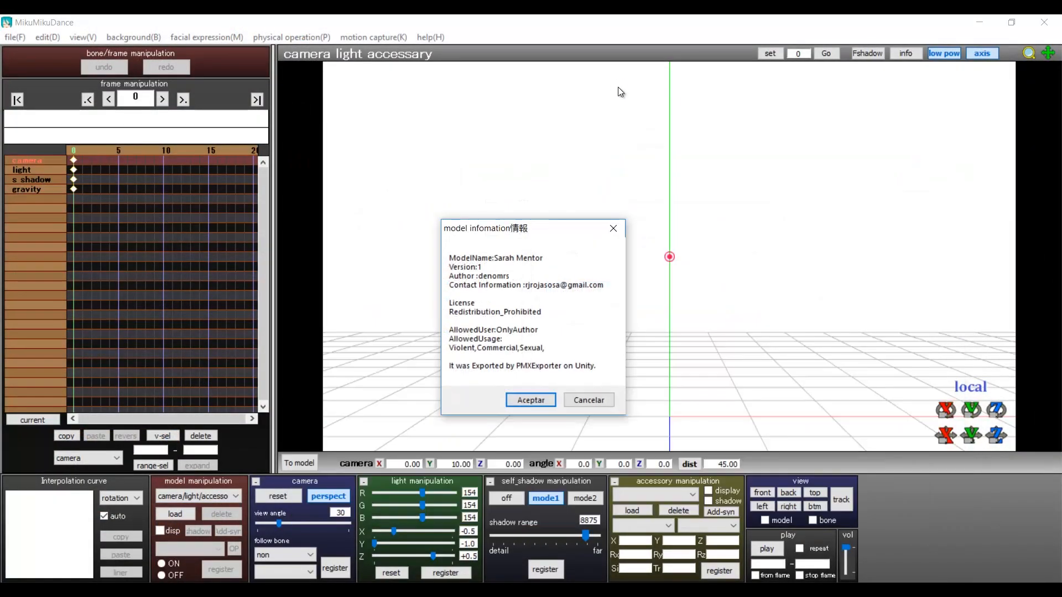
{"action": "left_click", "coordinate": [530, 399]}
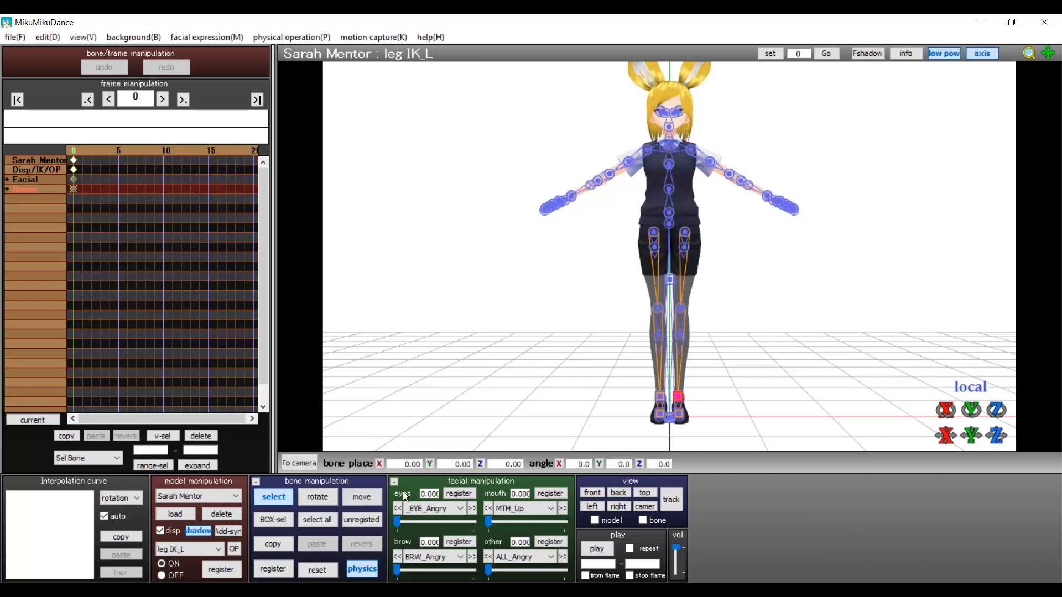
{"action": "left_click_drag", "start_coordinate": [668, 399], "coordinate": [698, 402]}
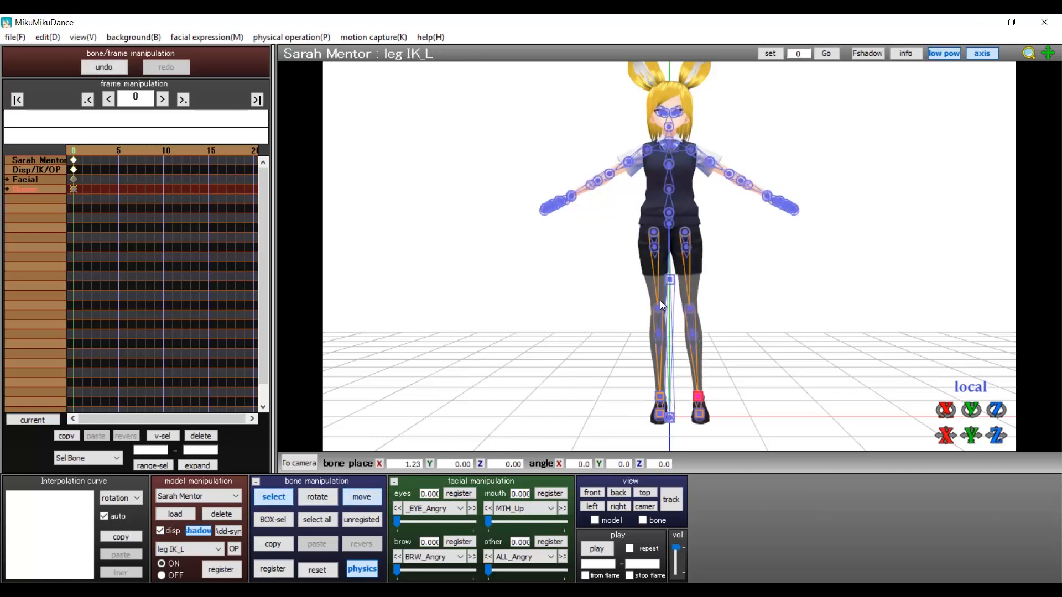